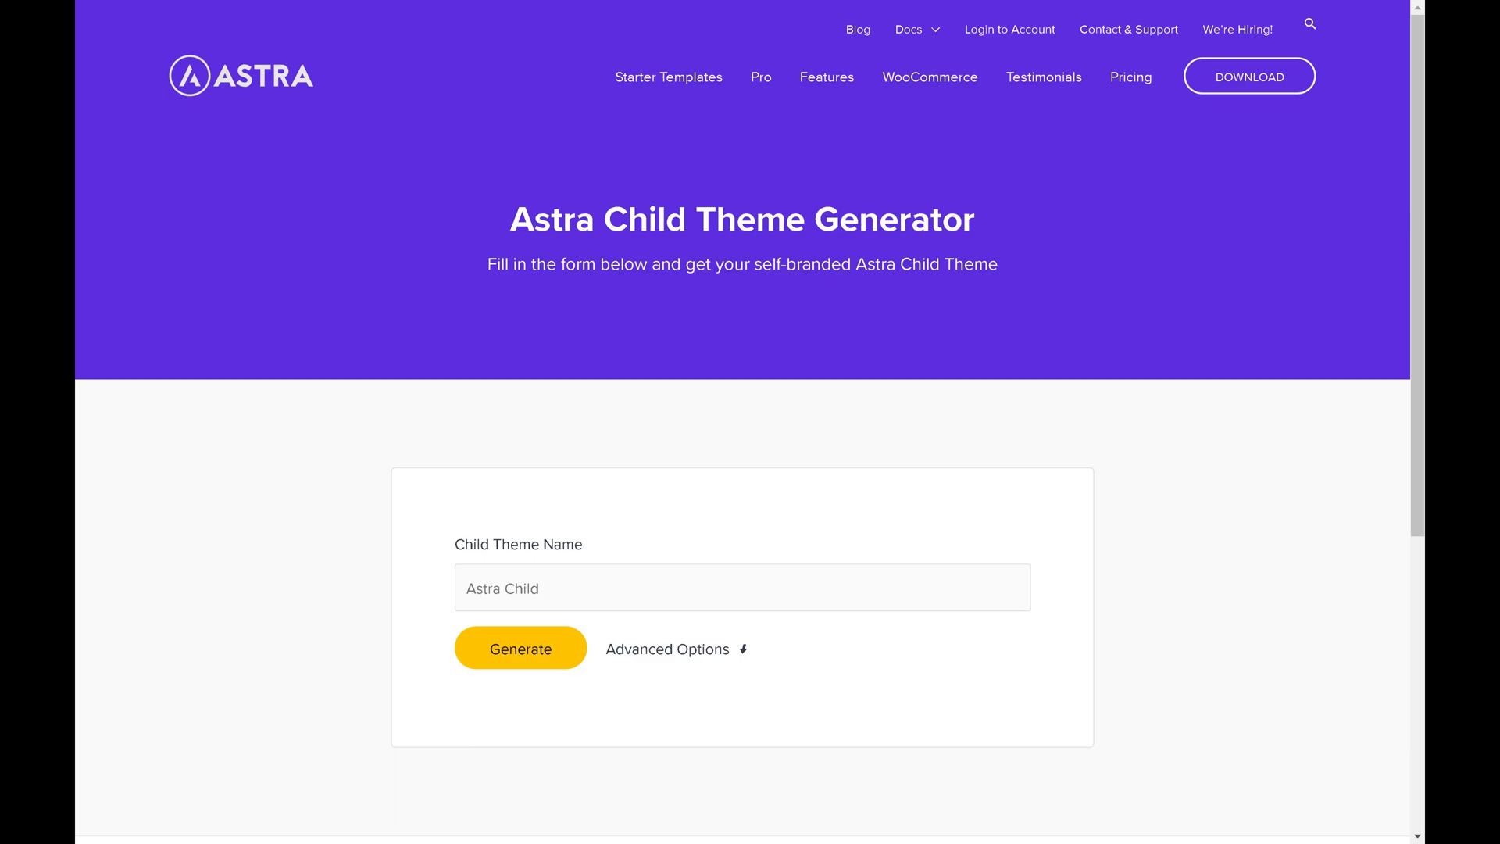
# Generate and download the child theme with the name 'Astra Child'.
pyautogui.click(742, 587)
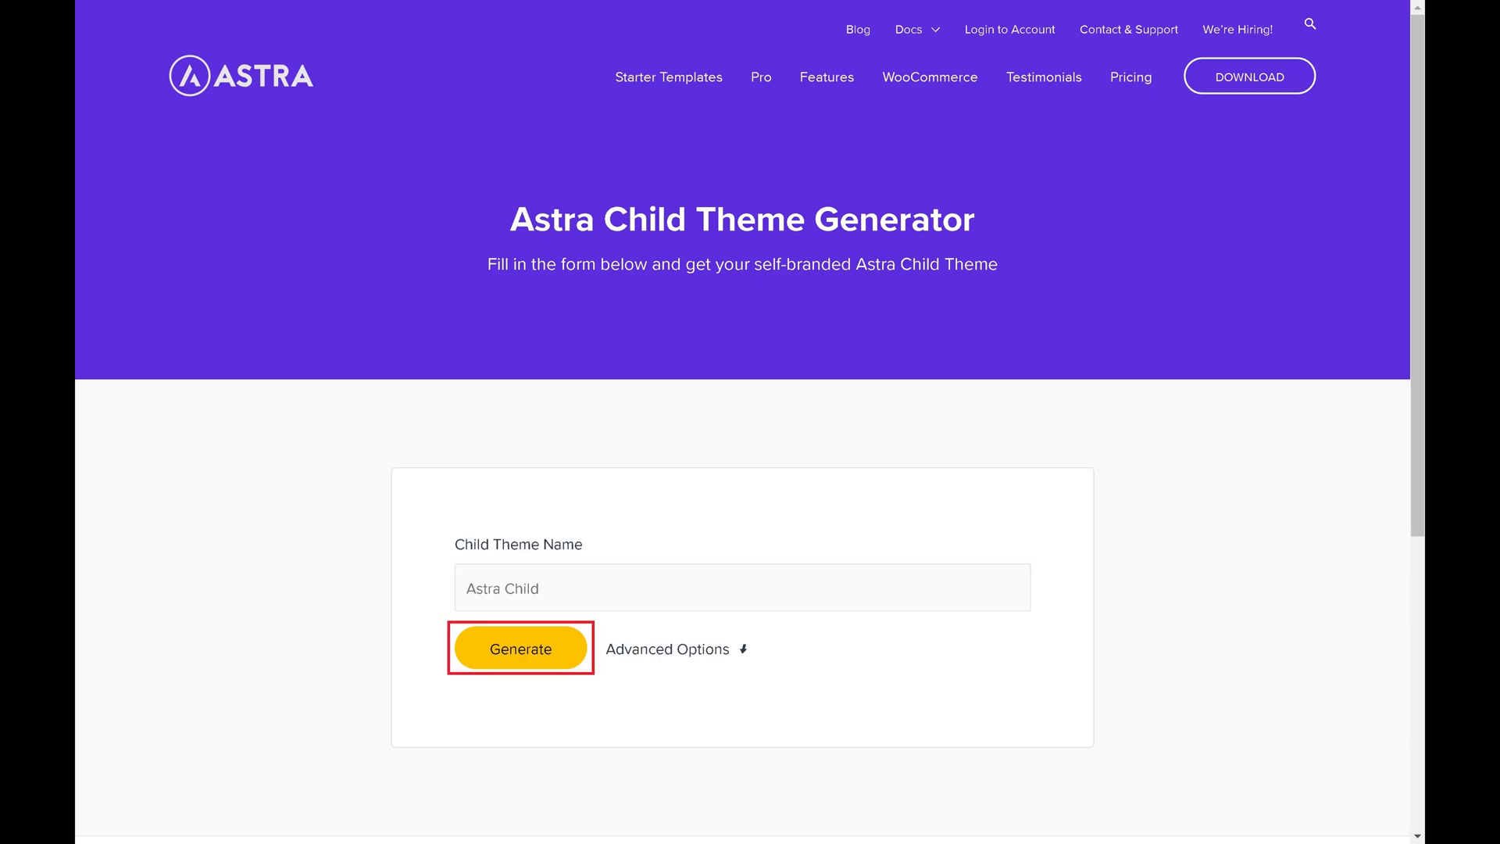
pyautogui.click(520, 649)
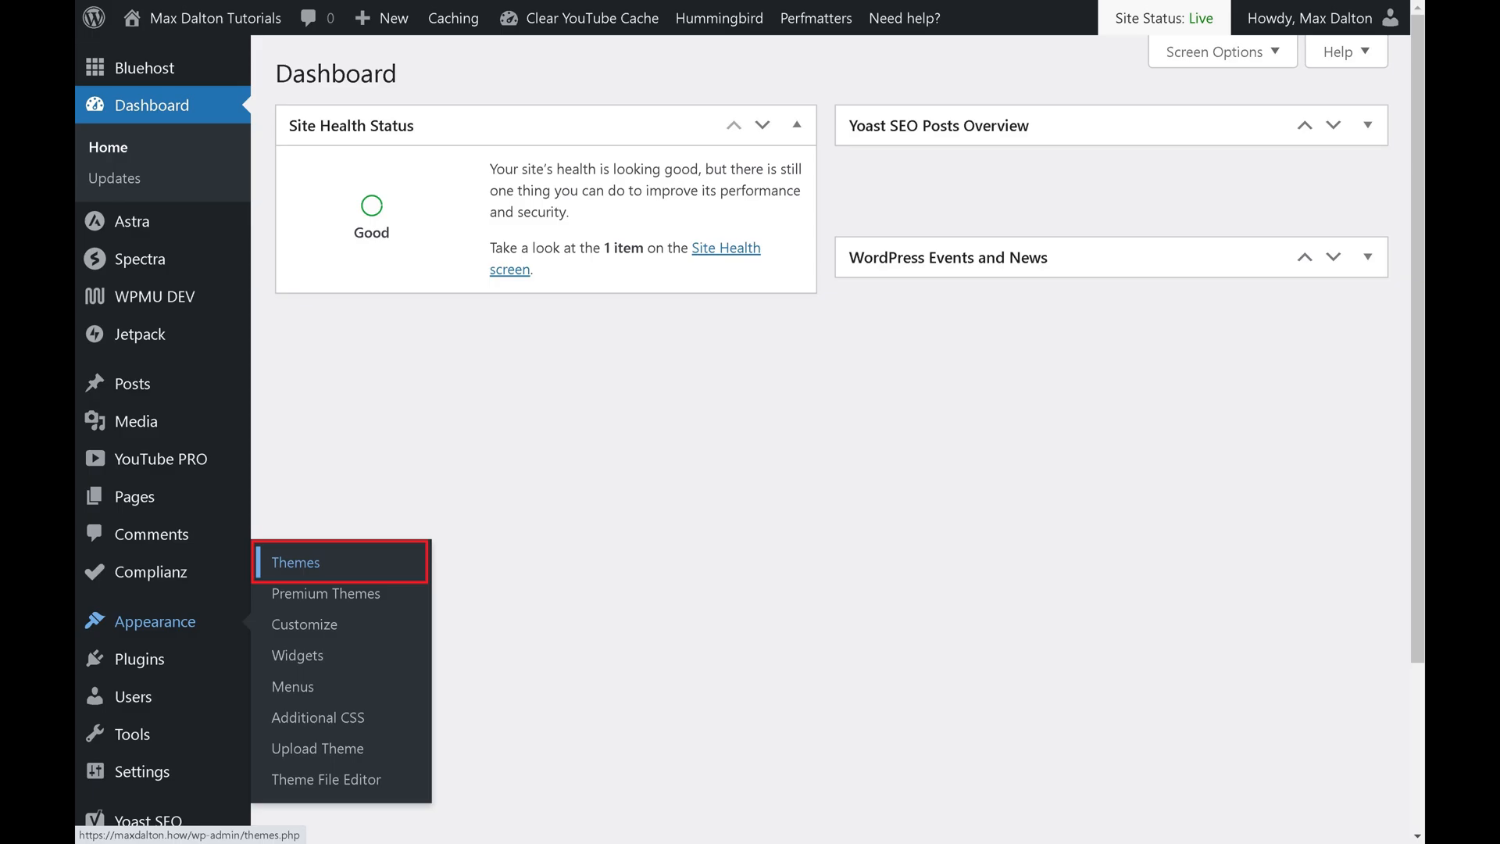
# Go to Appearance > Themes and start uploading a new theme package.
pyautogui.click(295, 561)
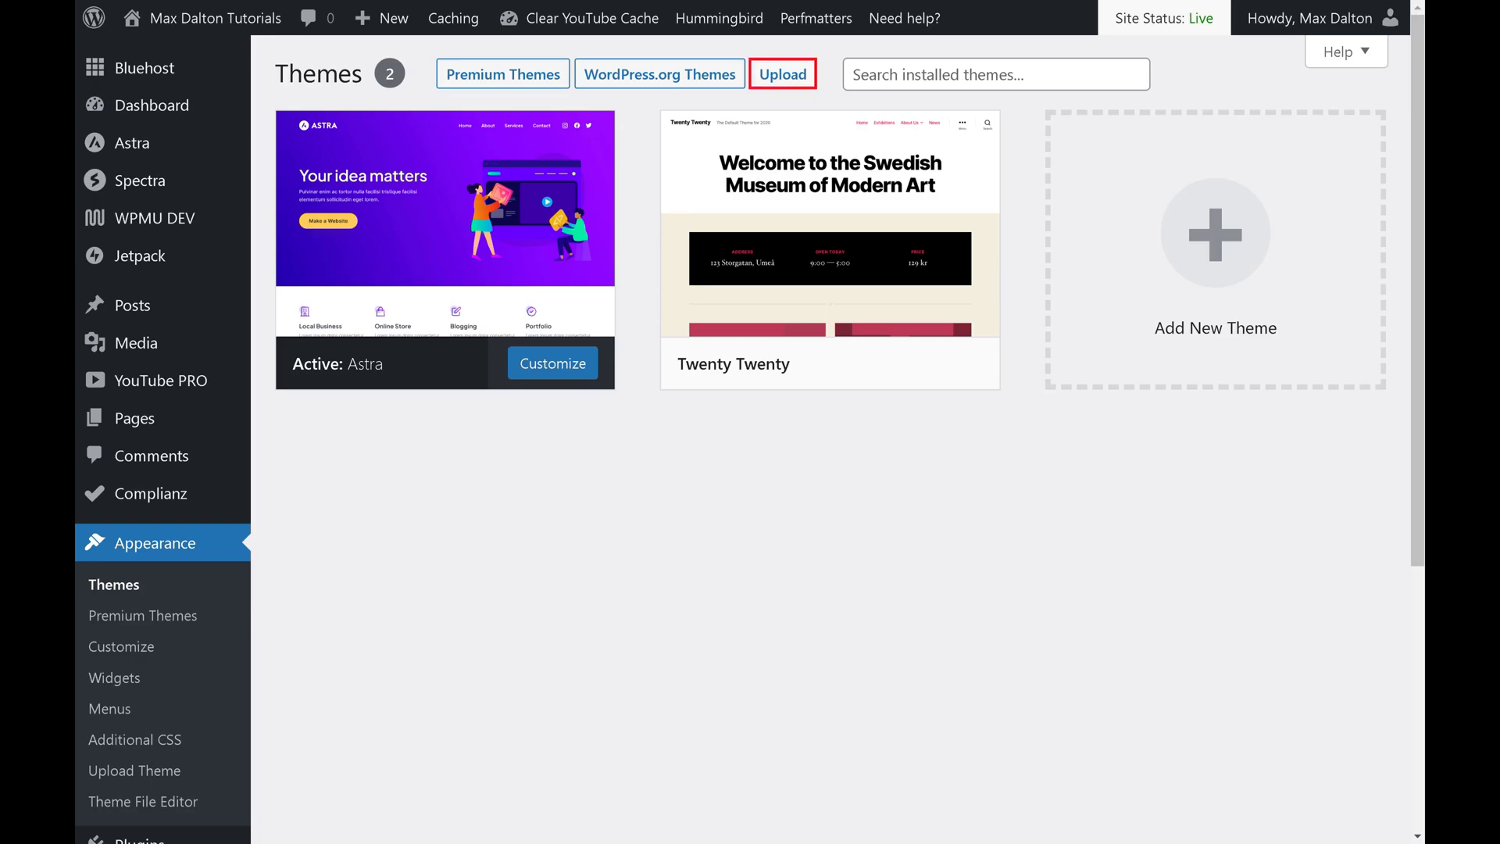
pyautogui.click(781, 74)
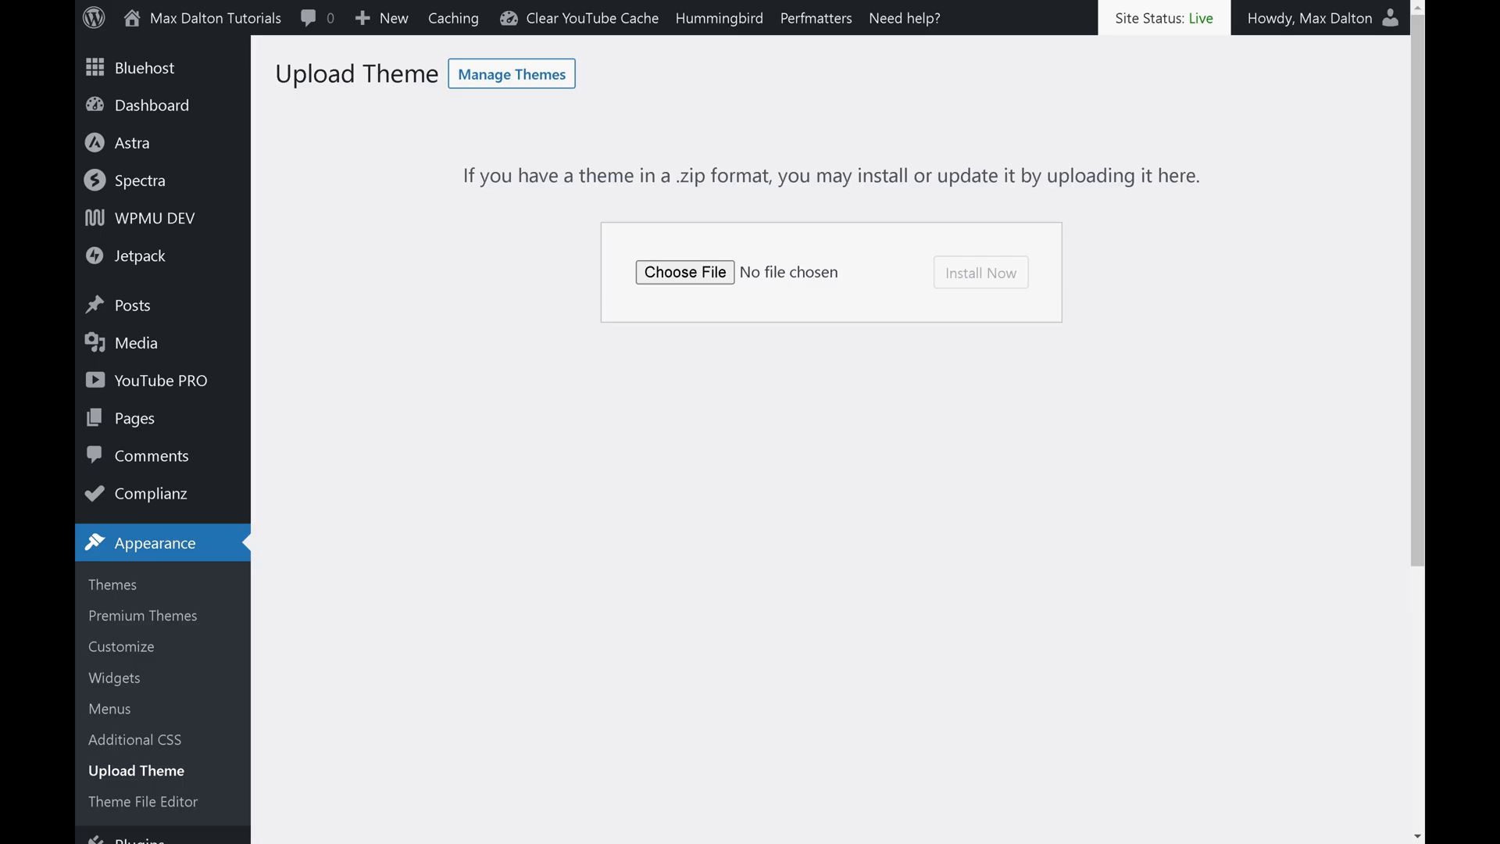
# Select astra-child.zip from Downloads and install it as a theme.
pyautogui.click(685, 272)
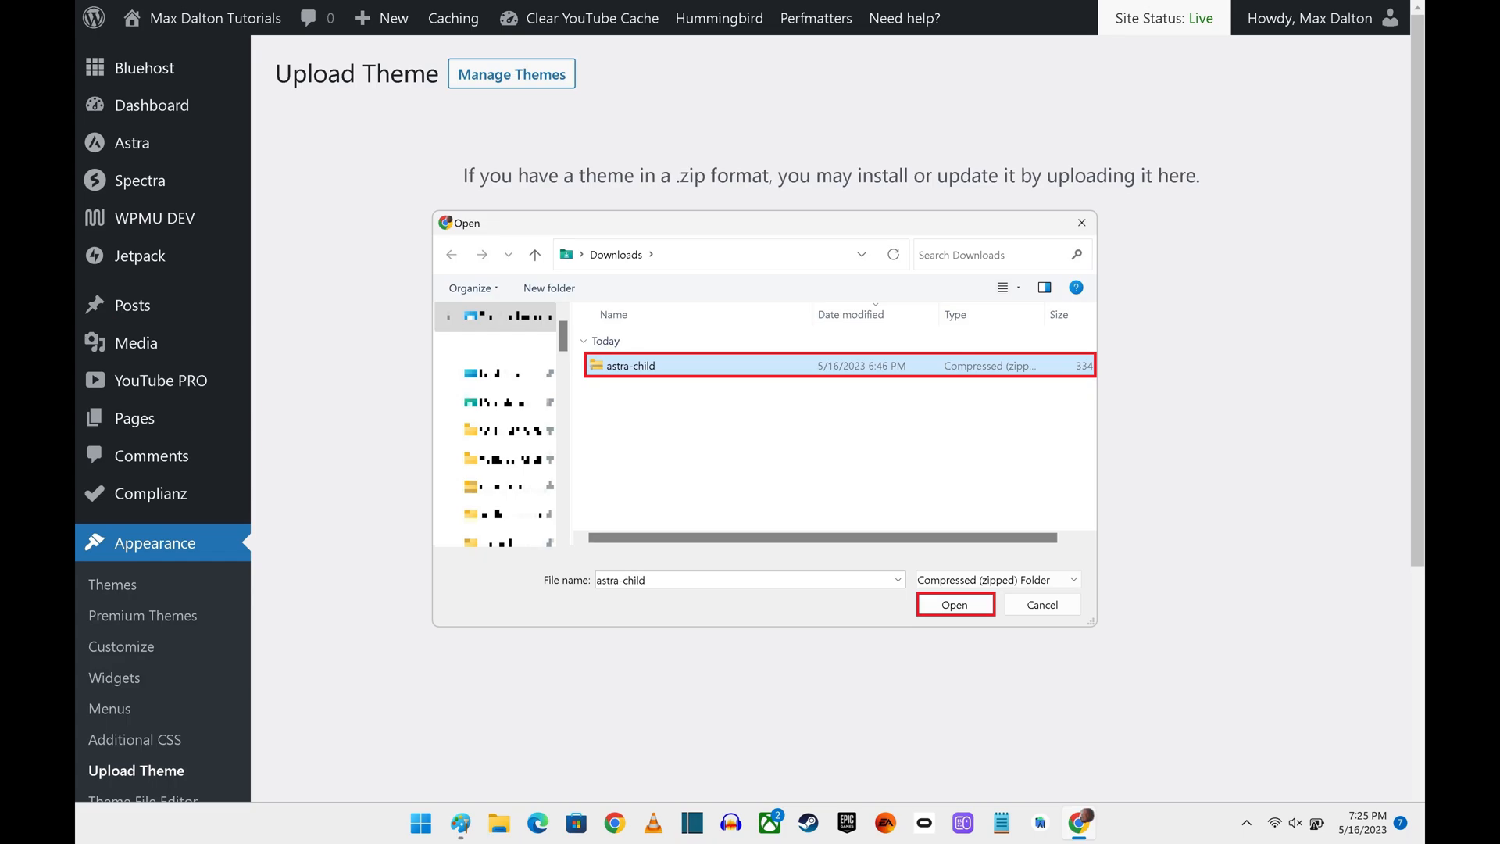
pyautogui.click(953, 603)
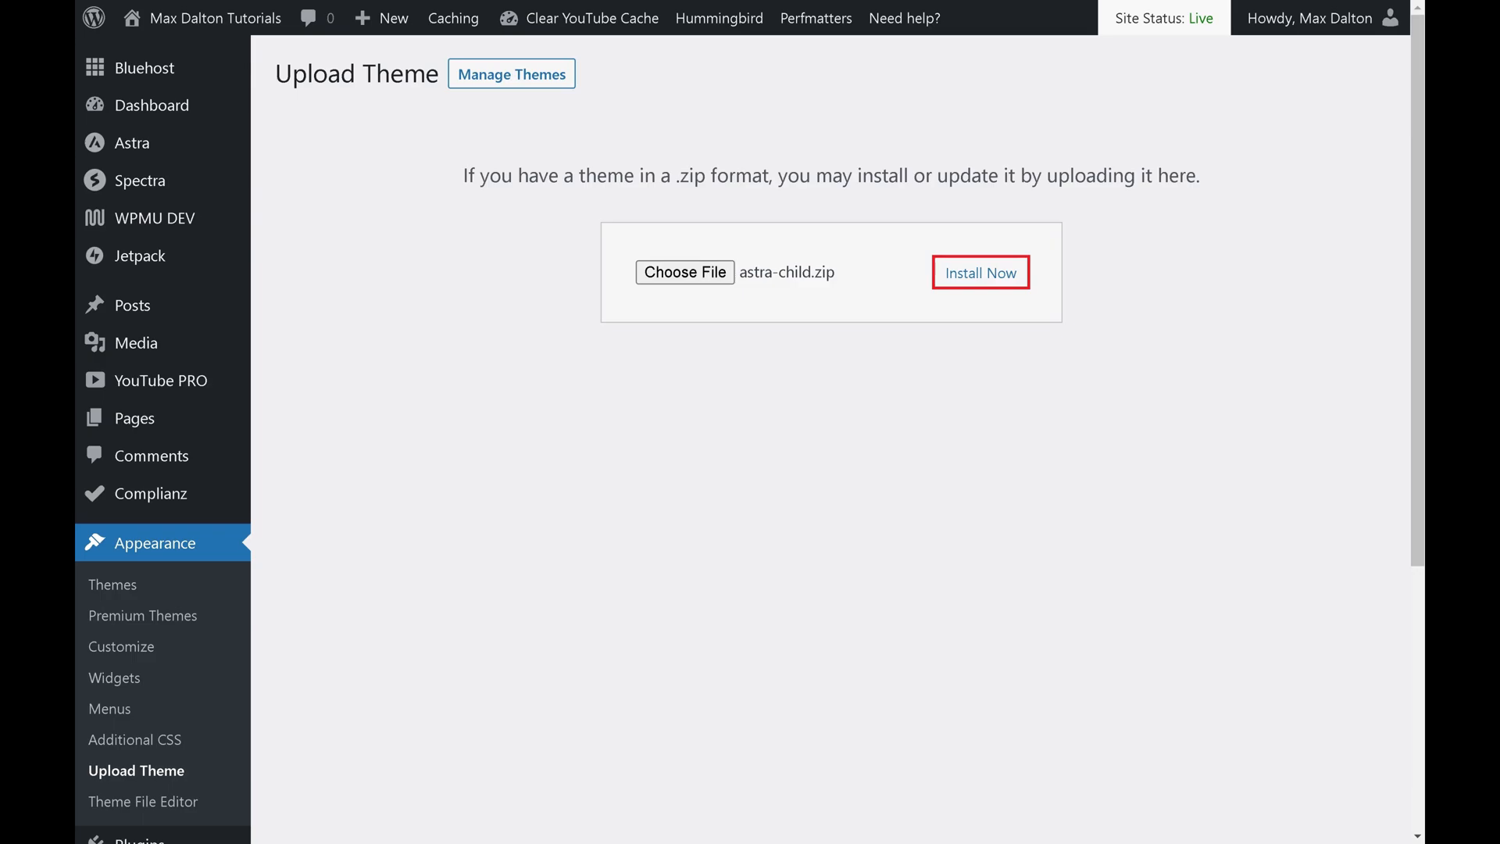
pyautogui.click(980, 273)
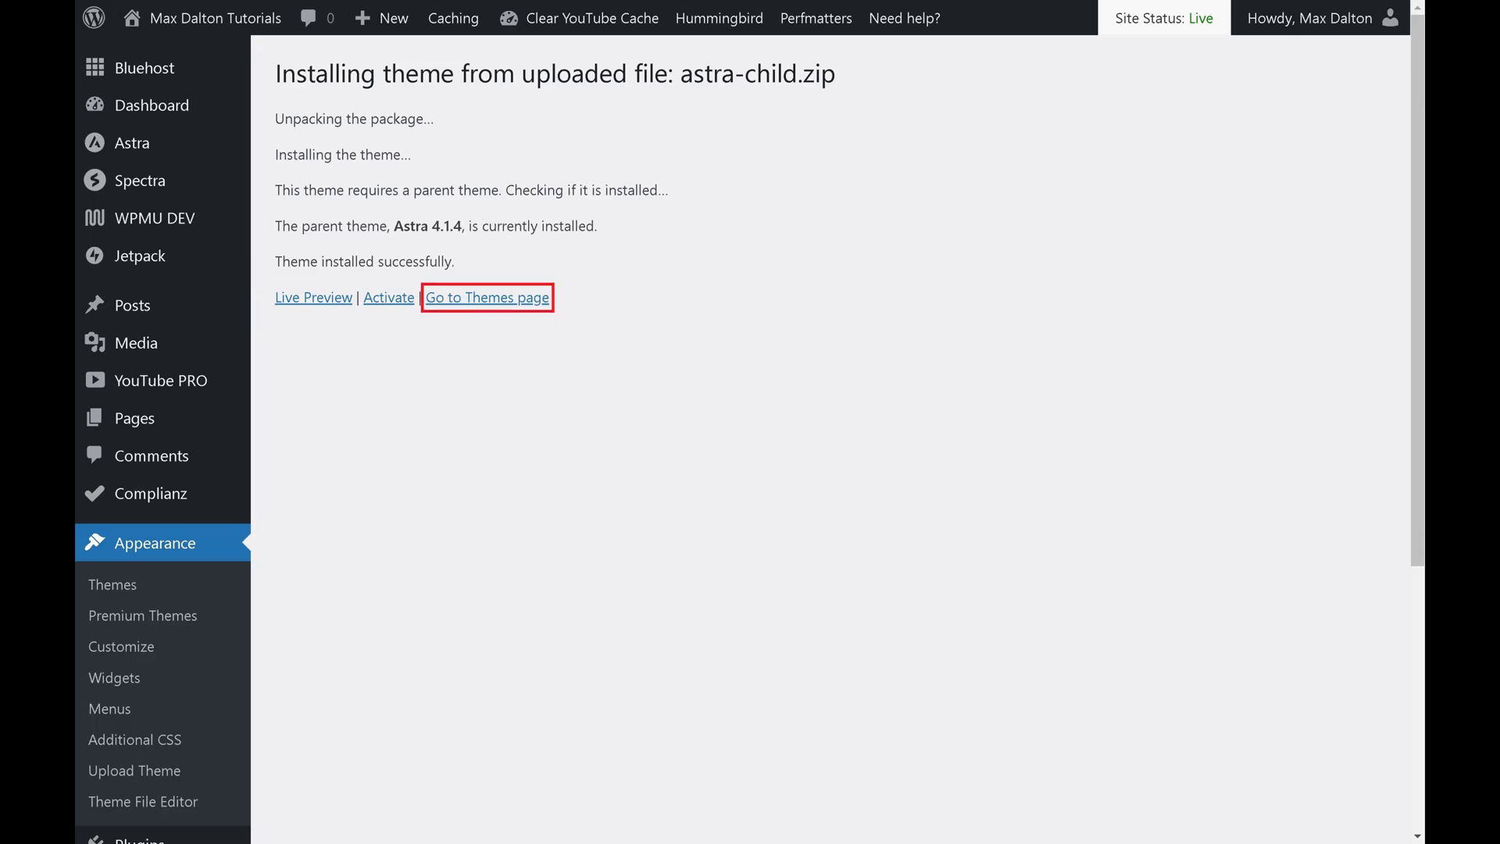
# Return to the installed themes list showing Astra Child added.
pyautogui.click(487, 298)
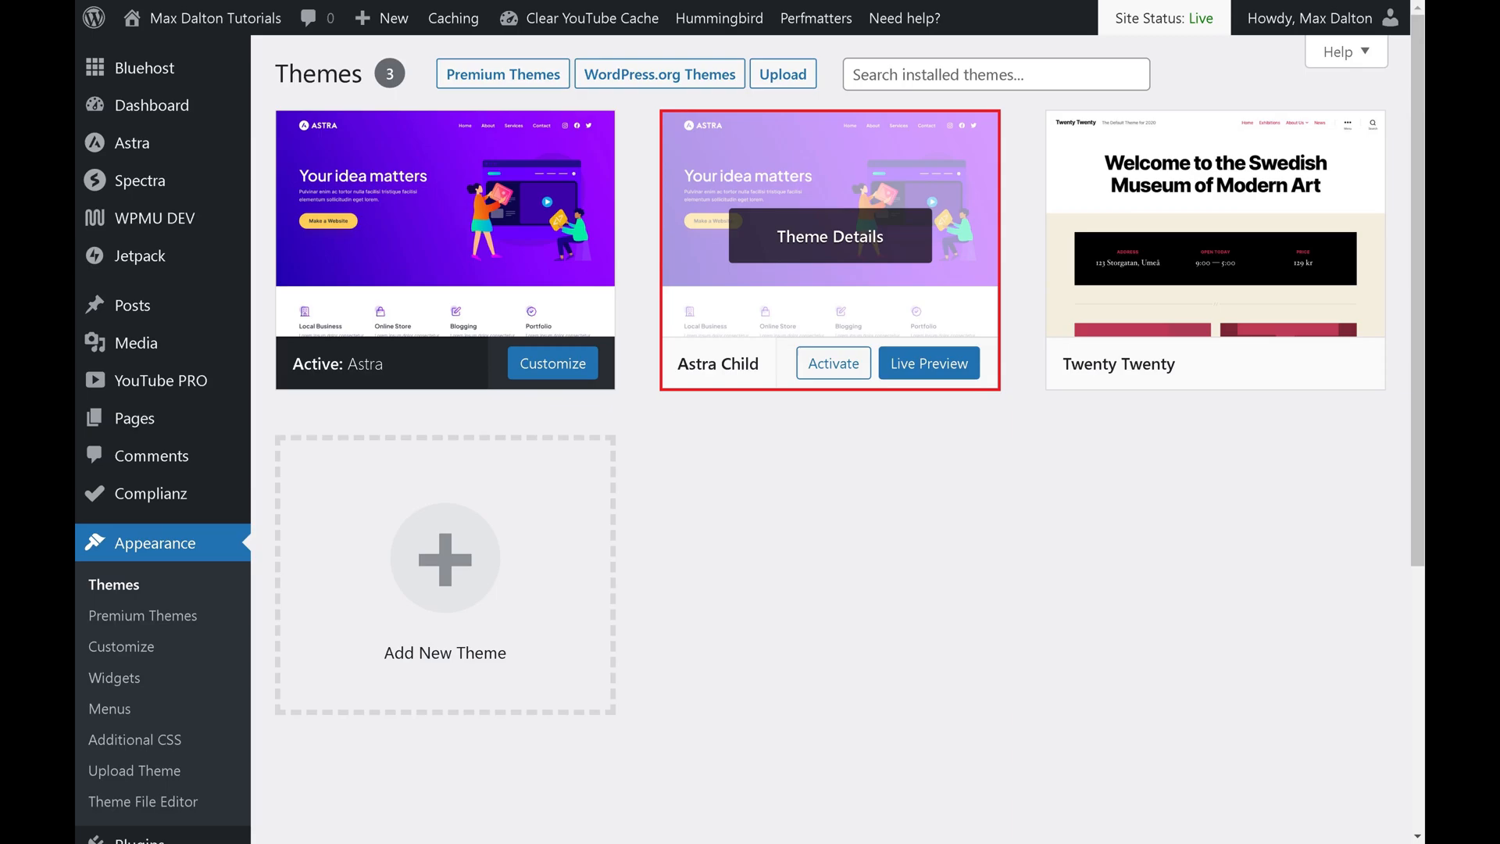
pyautogui.moveTo(831, 362)
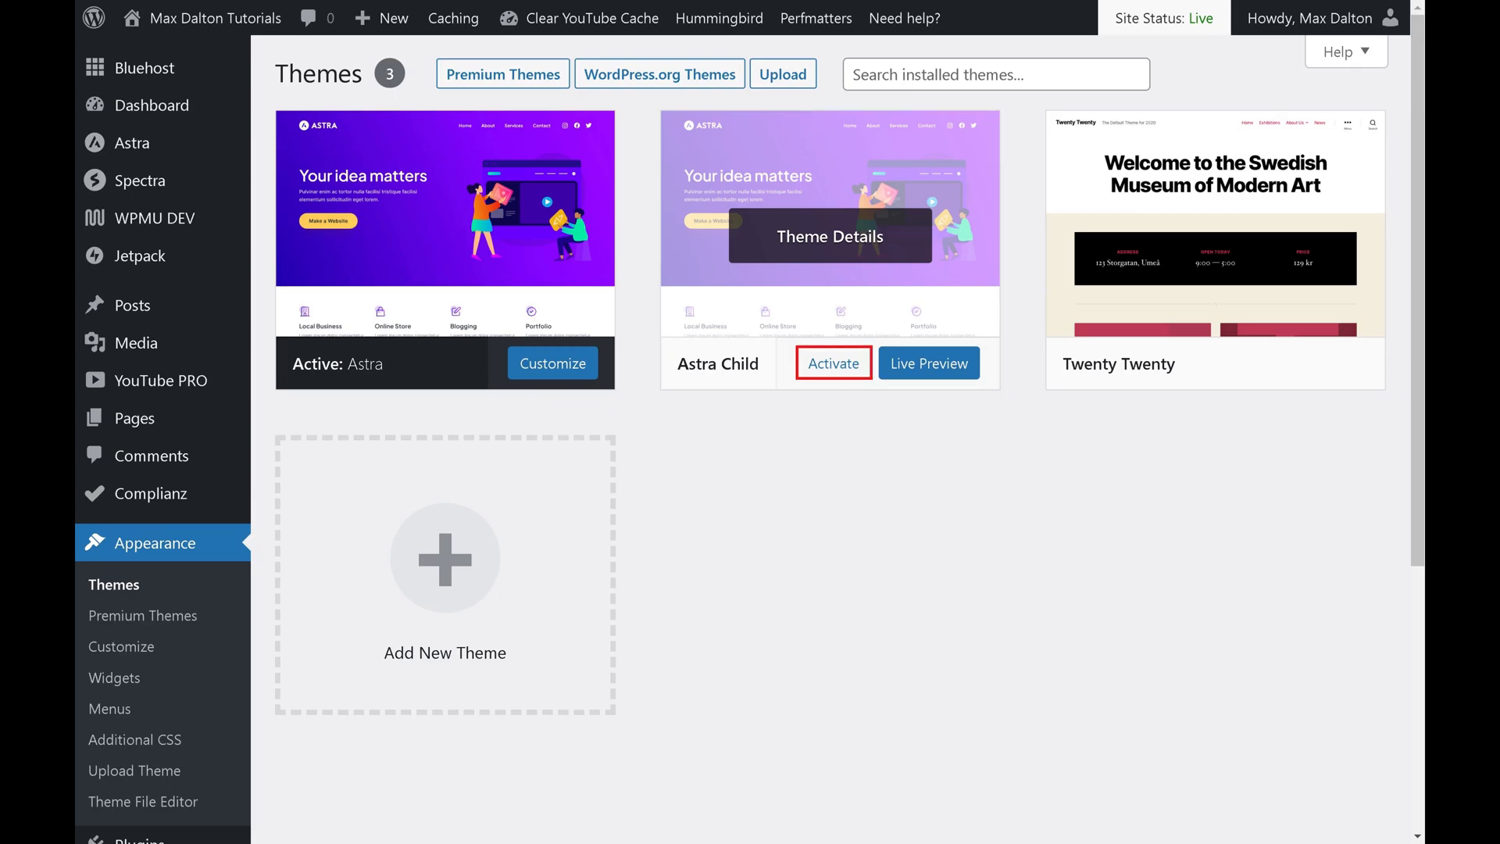
# Activate Astra Child and view its style.css in the Theme File Editor.
pyautogui.click(831, 363)
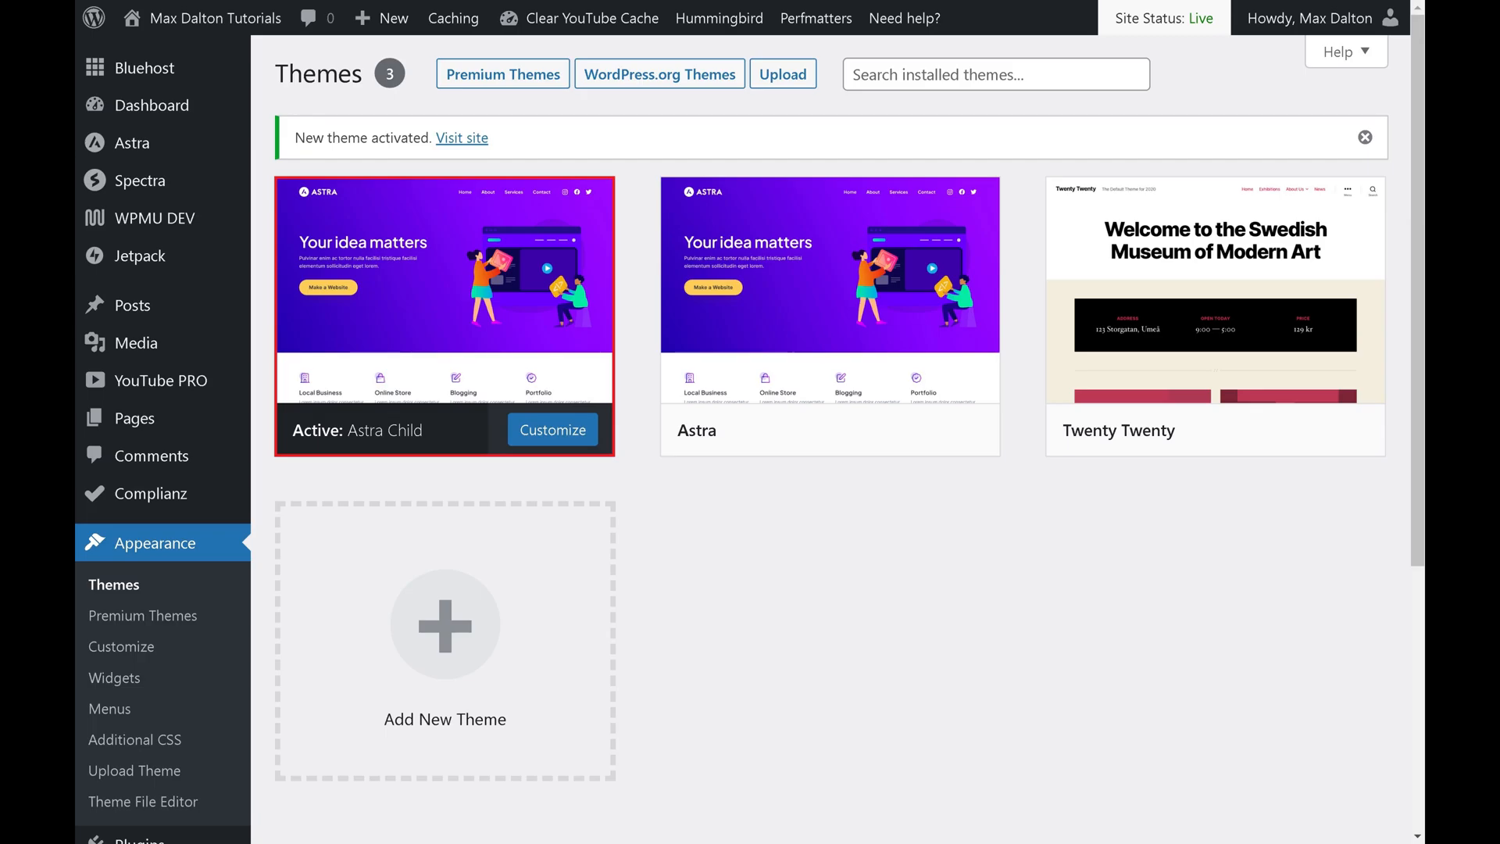
pyautogui.click(144, 800)
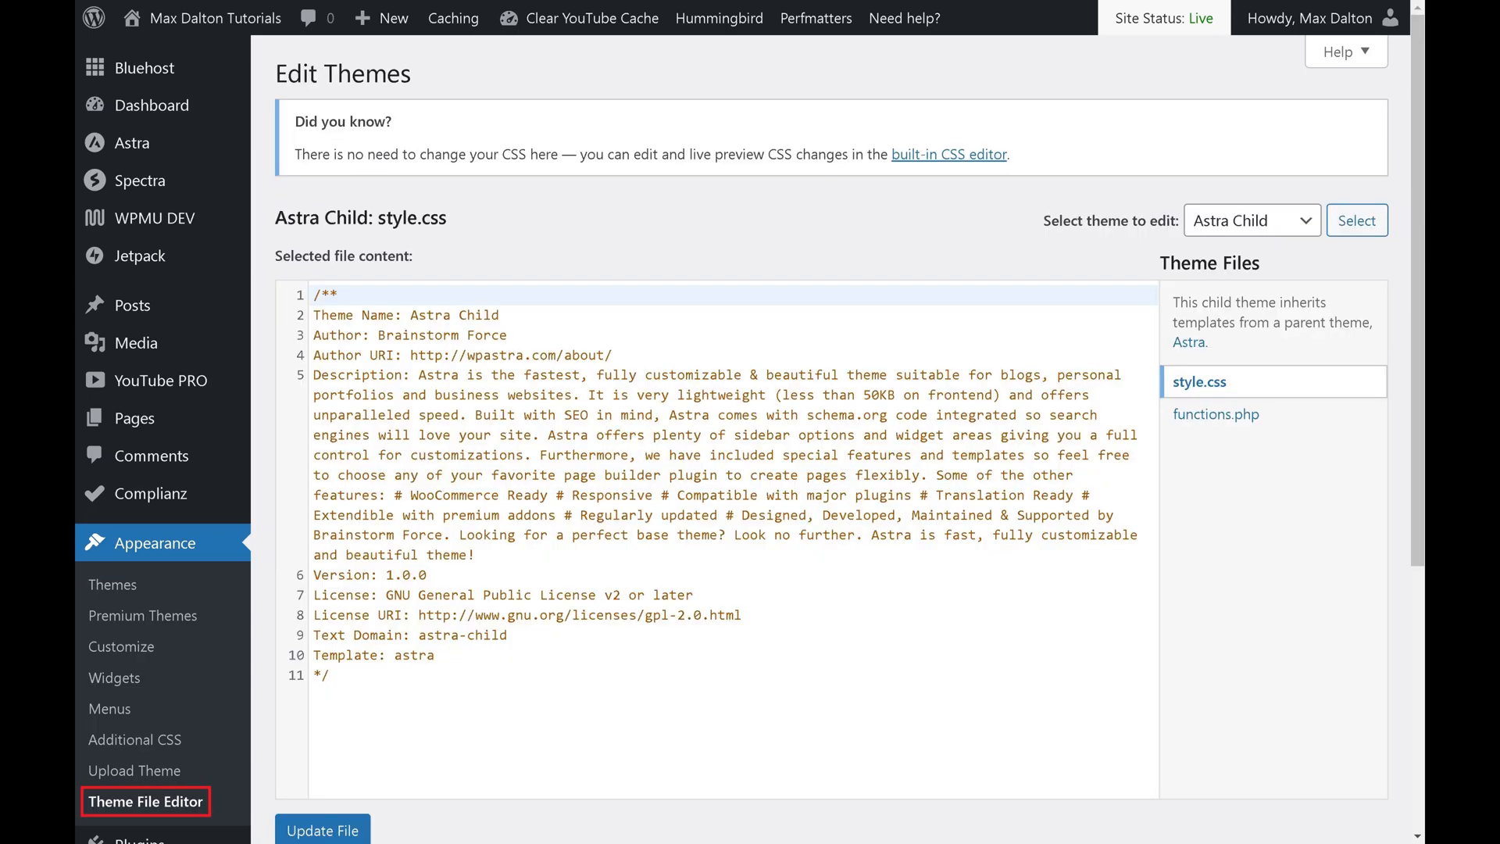